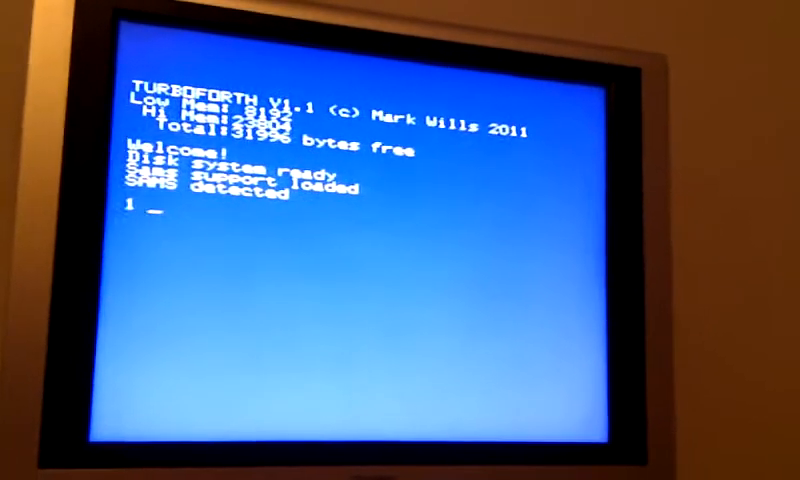
{"action": "type", "text": "LIST"}
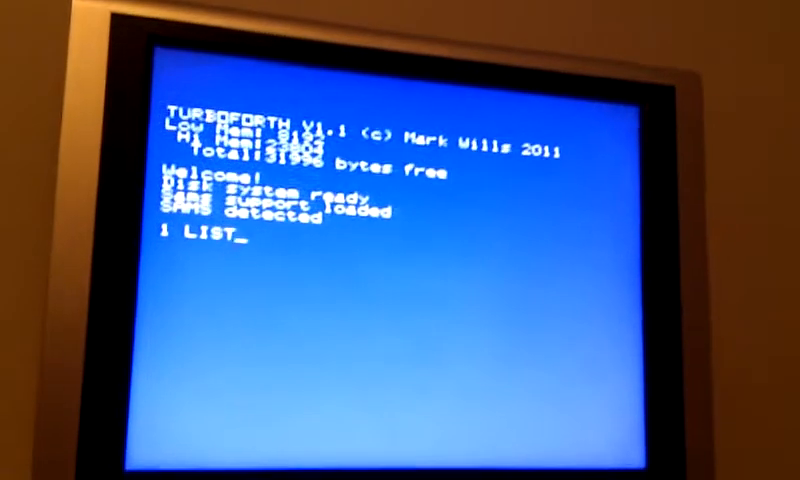